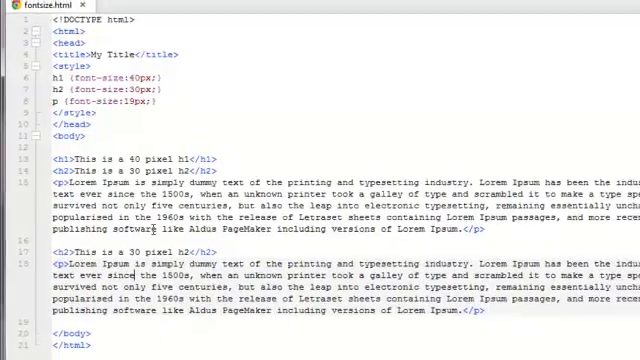
Preview fontsize.html in a Komodo tab and scroll through the rendered page.
left_click(140, 31)
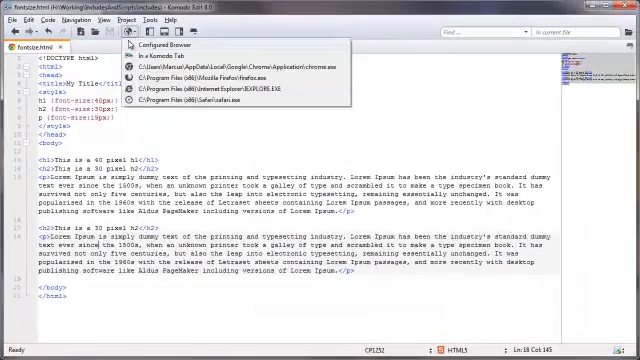
left_click(172, 51)
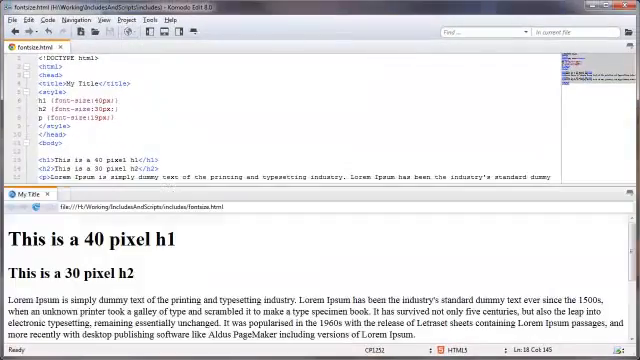
scroll("down", 3)
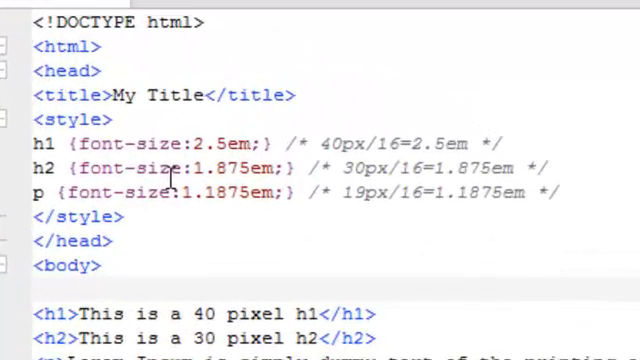
mouse_move(325, 145)
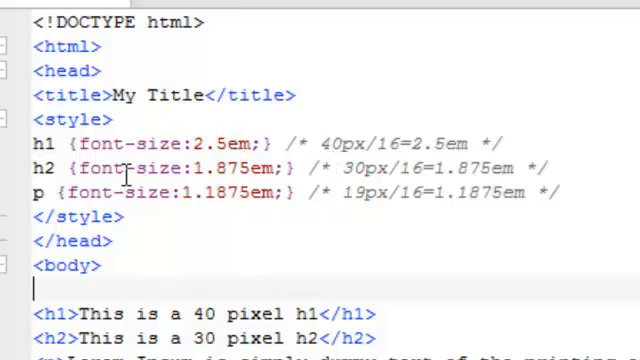
mouse_move(393, 170)
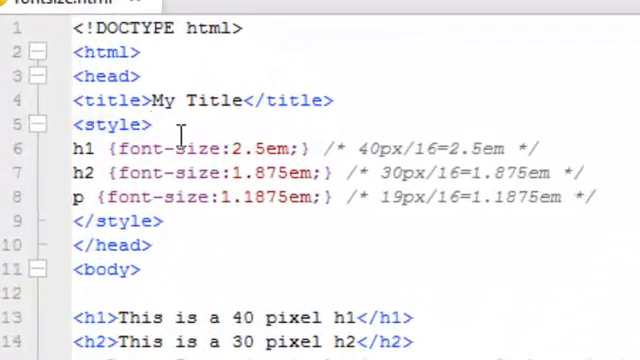
Add 'body {font-size:100%;}' on a new line at the top of the style block.
key("Return")
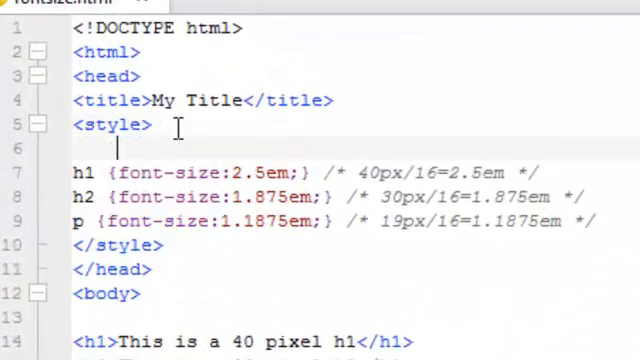
type("body {font-size:100%;}")
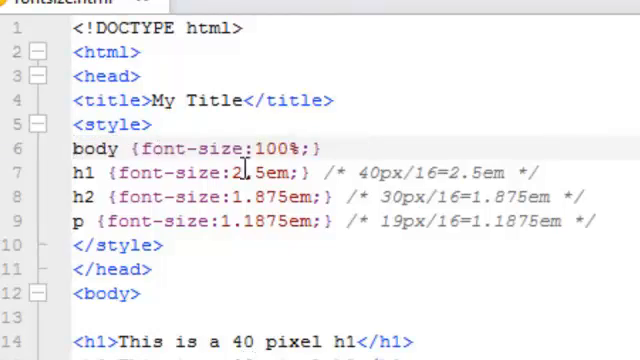